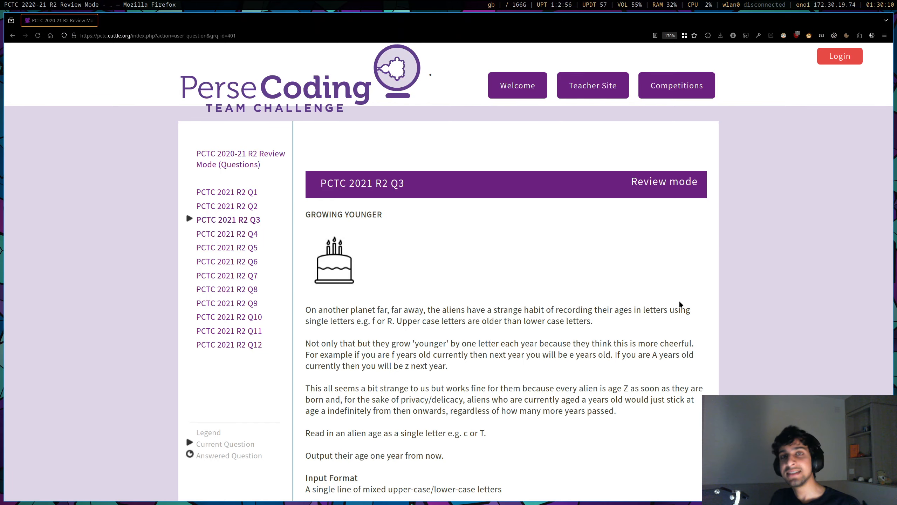
mouse_move(678, 306)
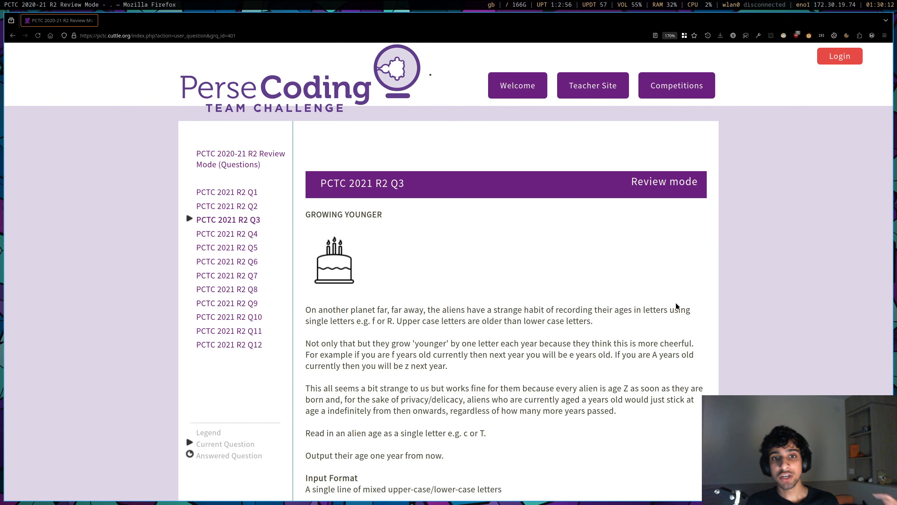
Read down through the Growing Younger problem to its example input letter b.
scroll(down, 3)
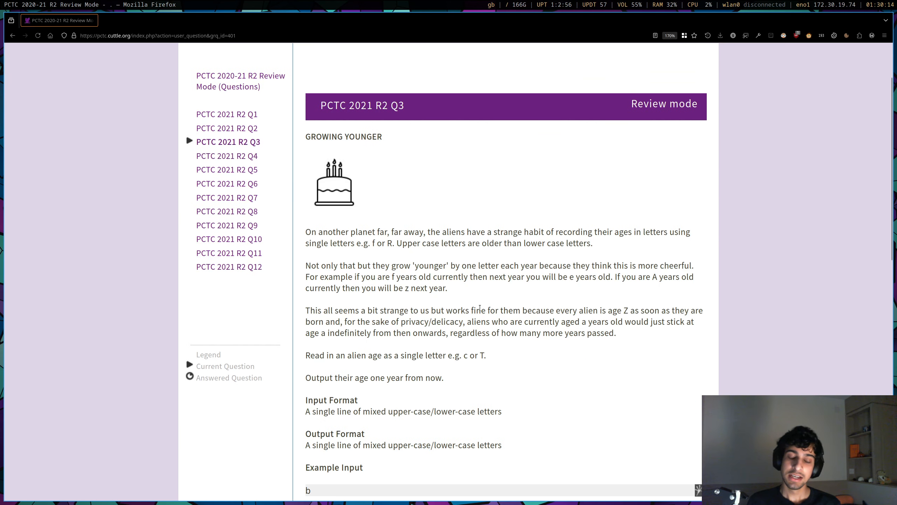
scroll(down, 3)
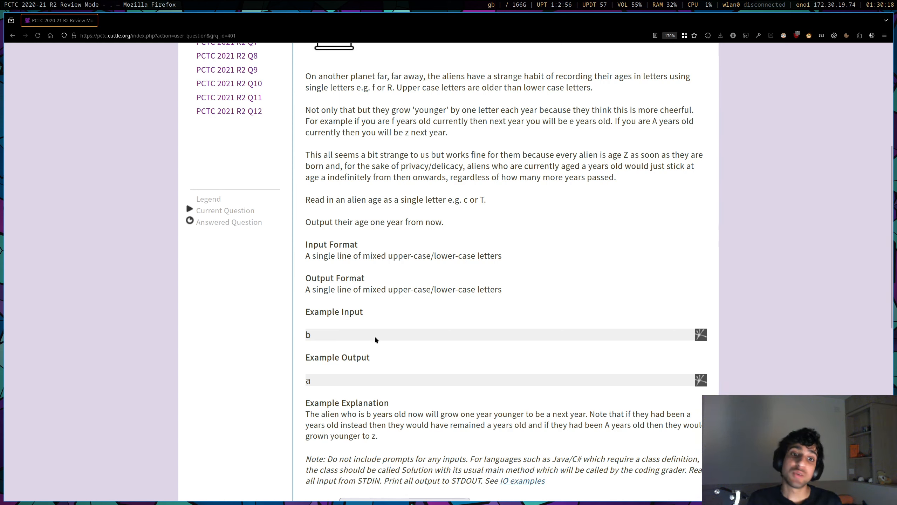
double_click(308, 334)
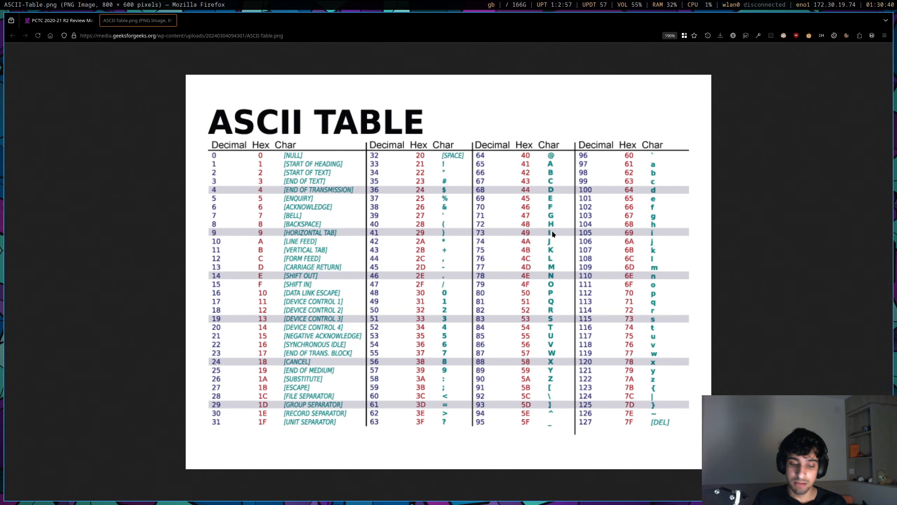
Consult the ASCII table's letter codes, then close its tab to return to the question.
click(60, 20)
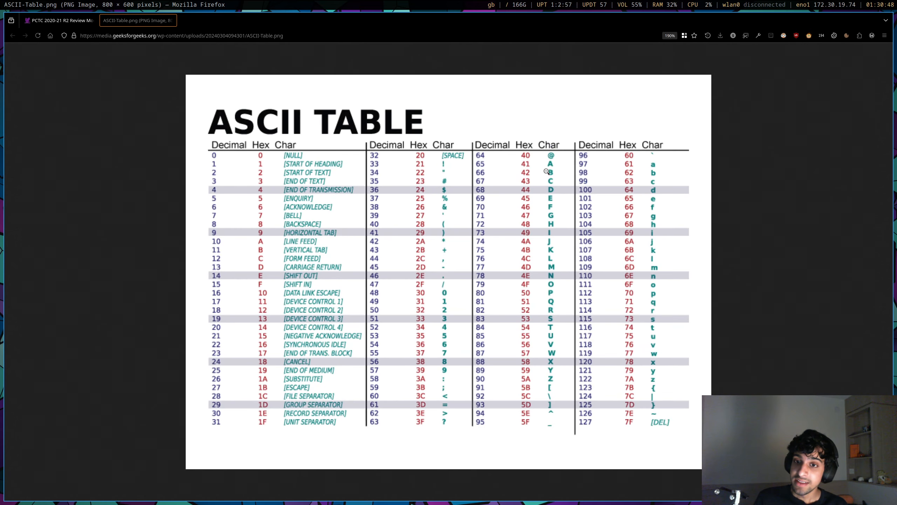
mouse_move(654, 159)
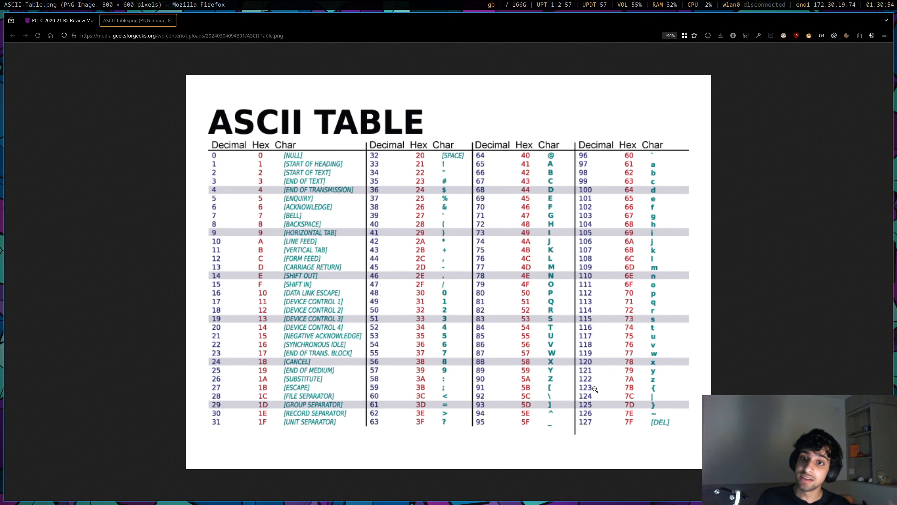
mouse_move(610, 319)
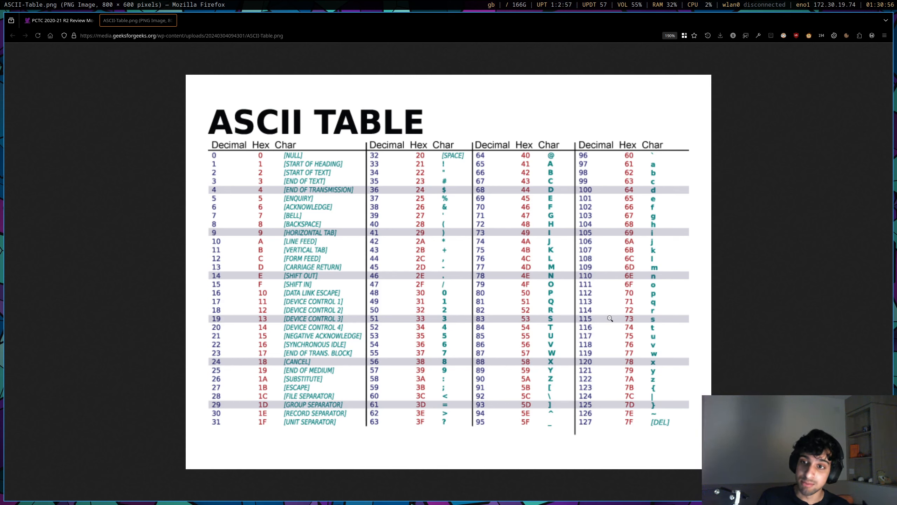
mouse_move(664, 268)
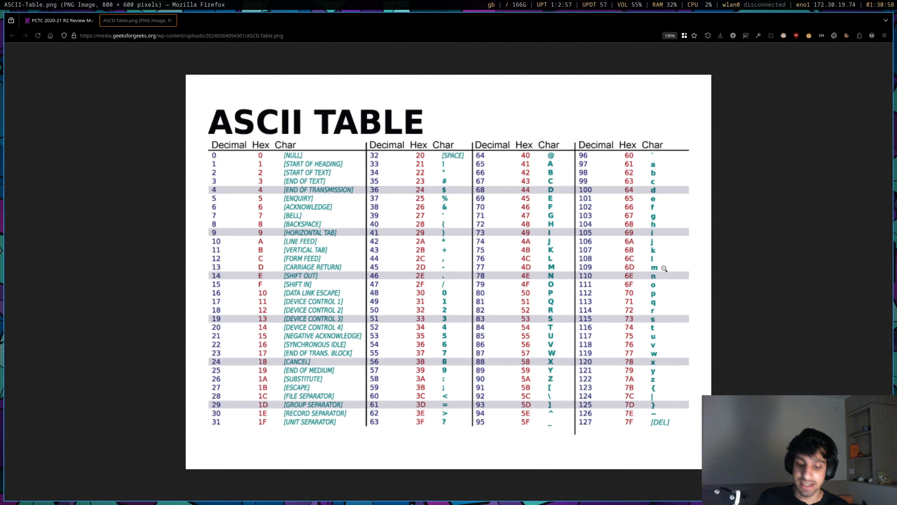
click(56, 20)
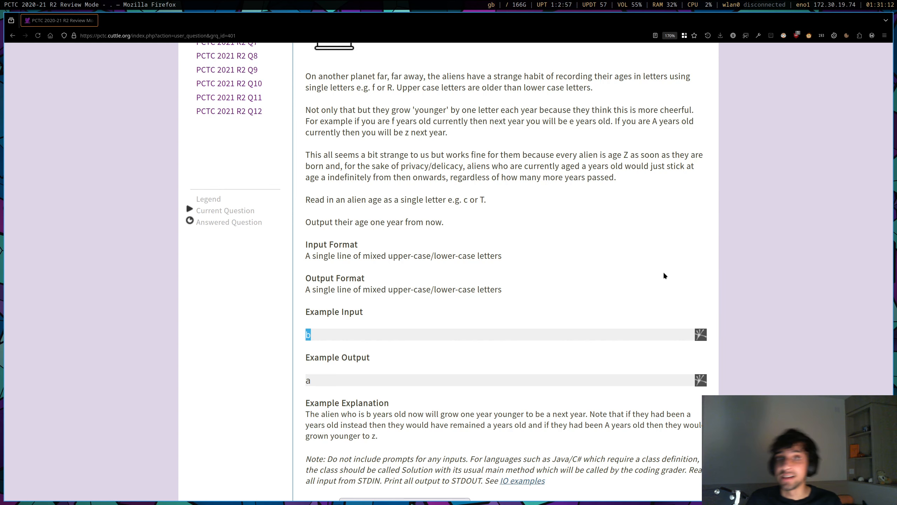
Scroll down to the Compiler dropdown and the empty Python 3.10 code editor.
scroll(down, 3)
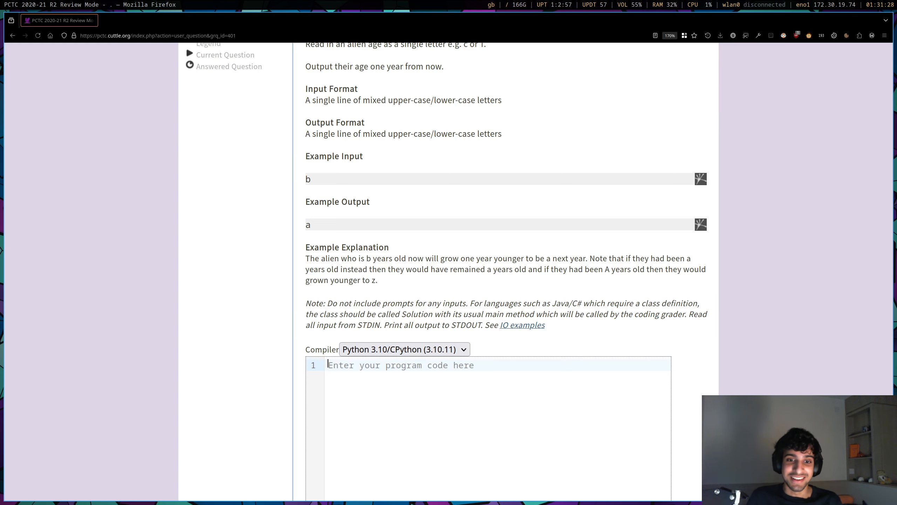
scroll(down, 3)
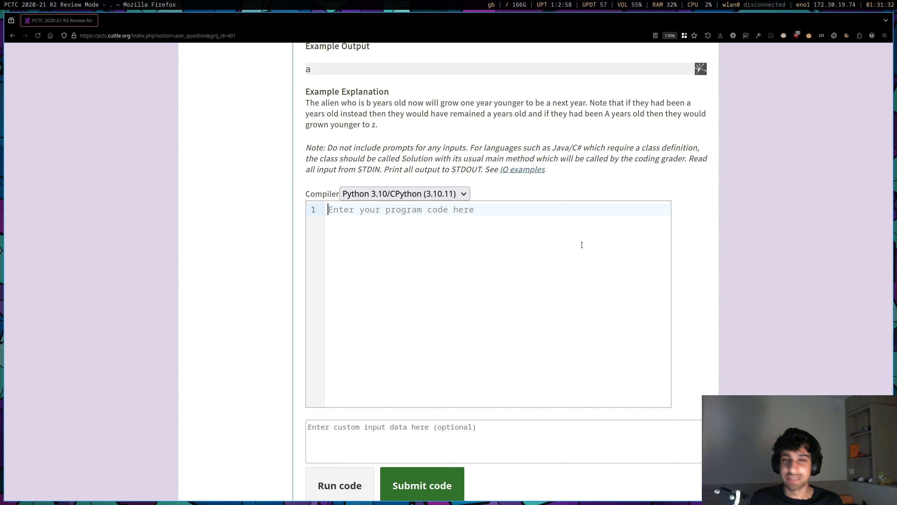
Write 'from strings import ascii_lowercase, ascii_uppercase' and 'ages = []', then reread the problem.
text(from)
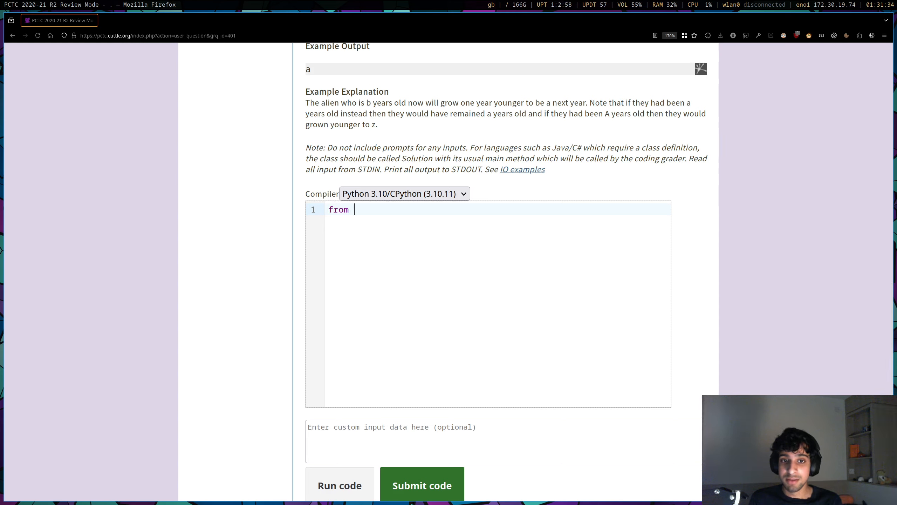
text(strings import asci)
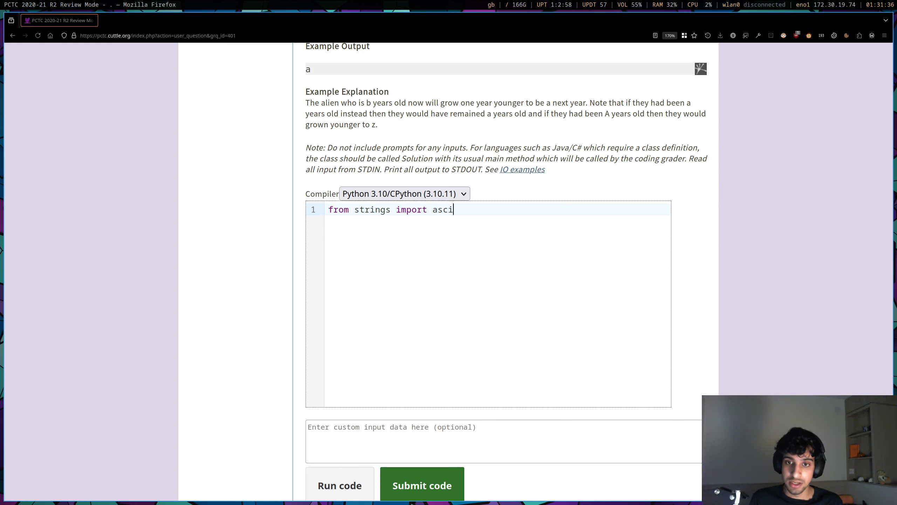
text(i_lowercase, ascii_uppercase)
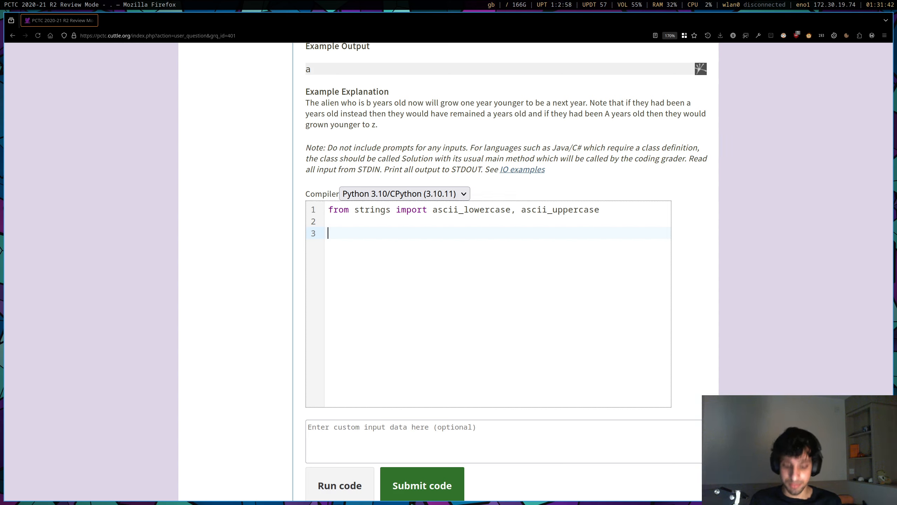
text(ages = [])
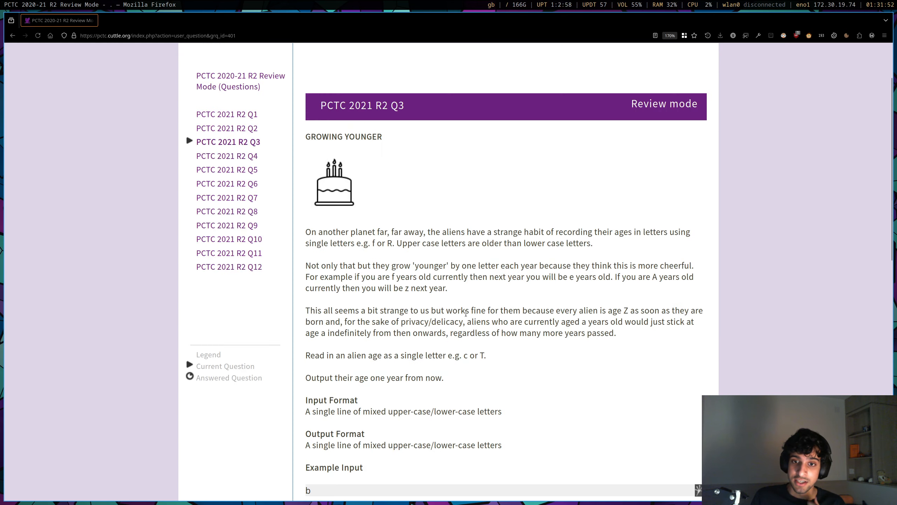
double_click(626, 309)
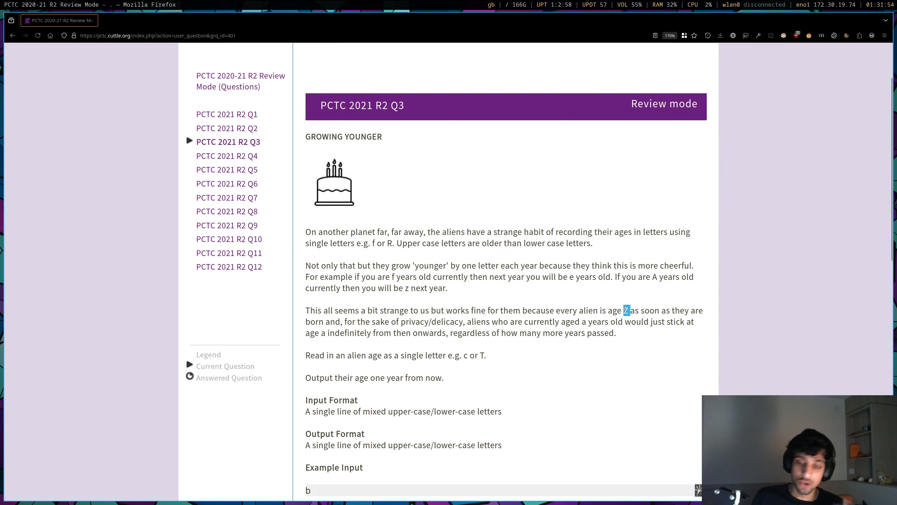
mouse_move(364, 323)
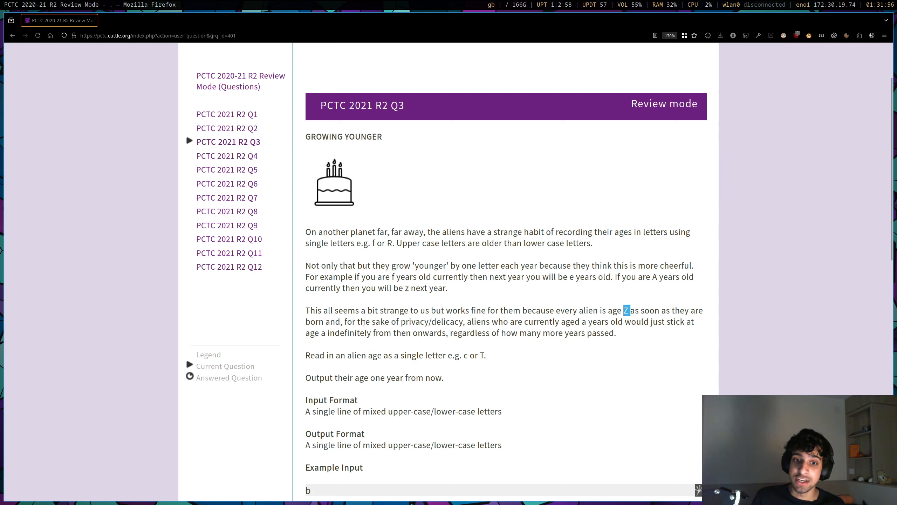
scroll(down, 3)
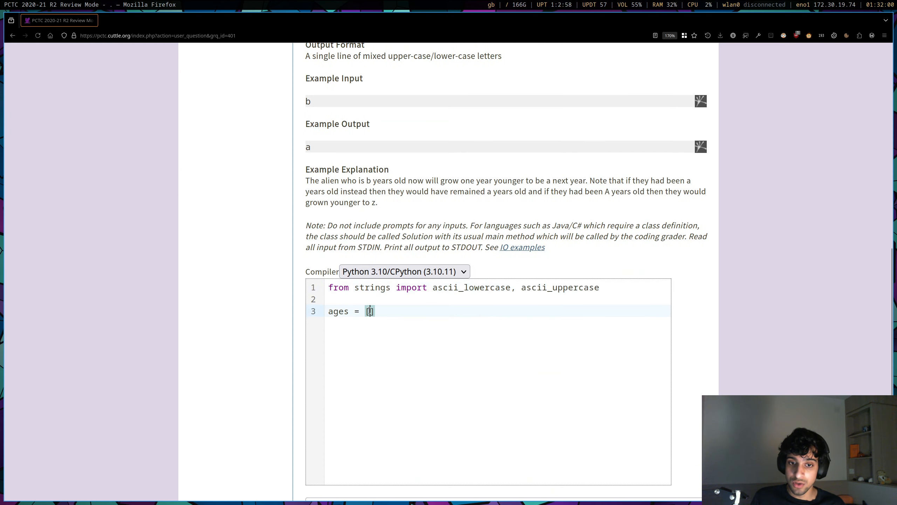
Set ages = list(ascii_lowercase) + list(ascii_uppercase) and add print(ages).
text(li)
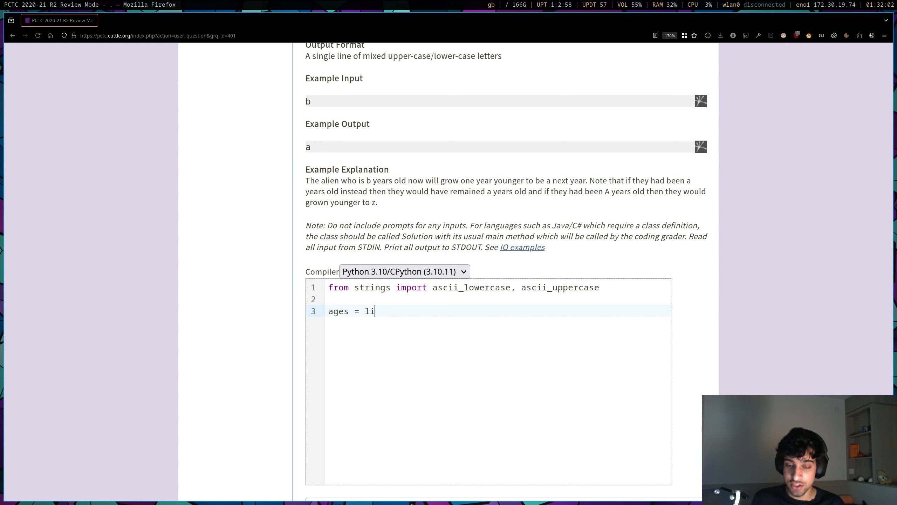
text(st()
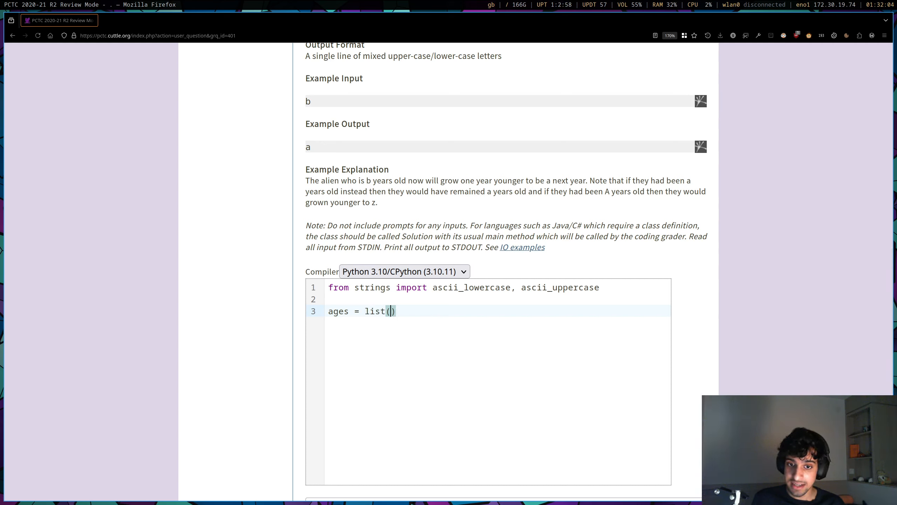
text(ascii_lower)
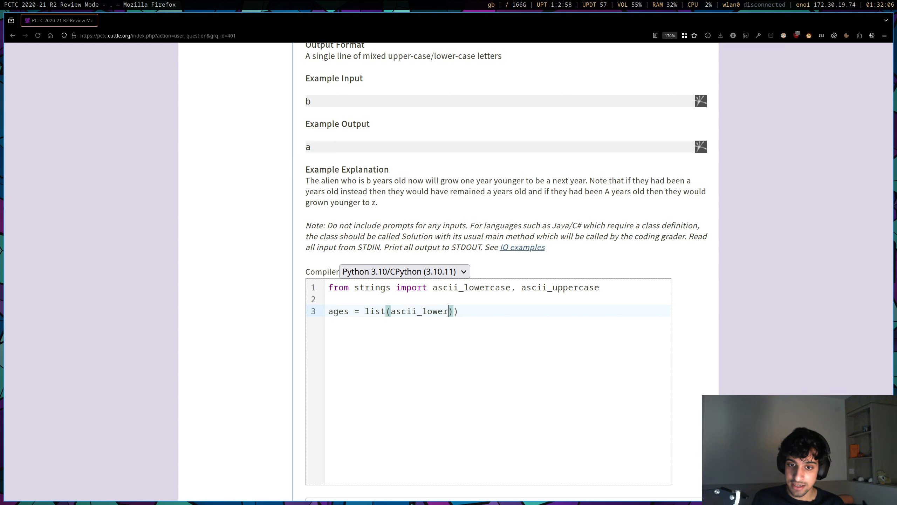
text(case) + list()
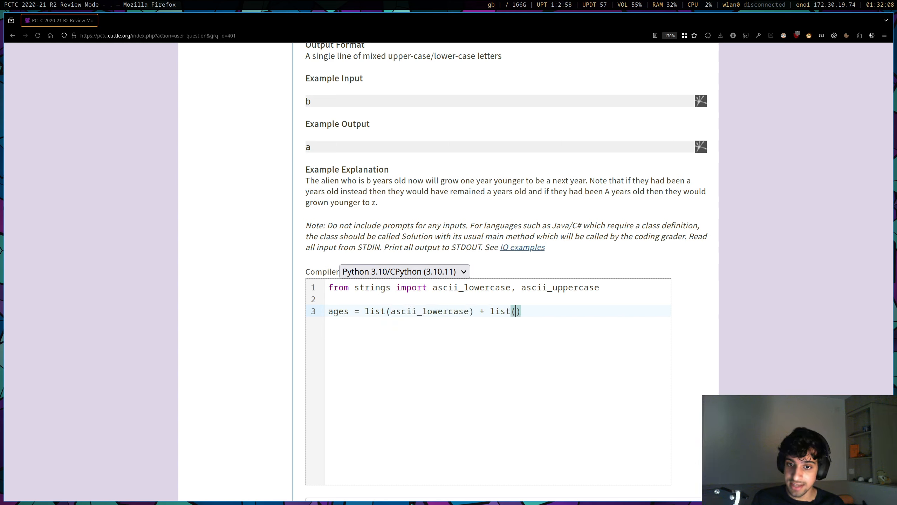
text(ascii_uppercase)
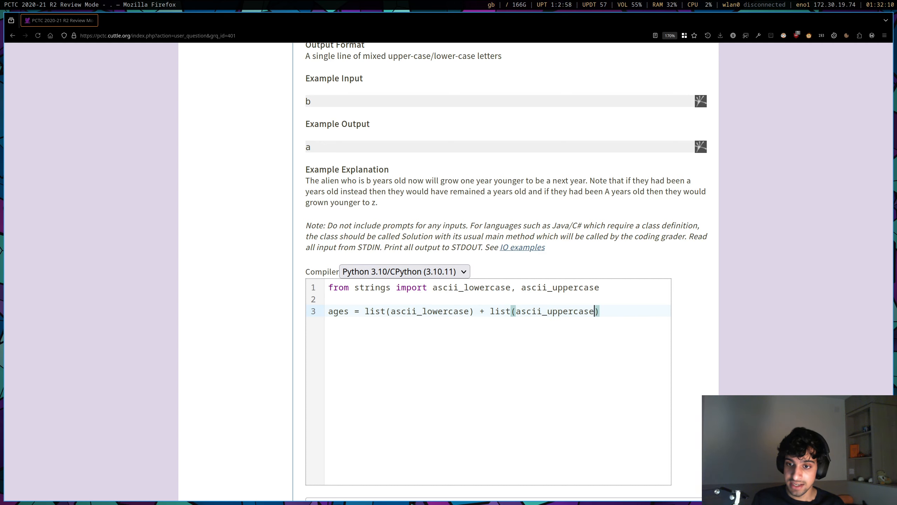
text(print(ages))
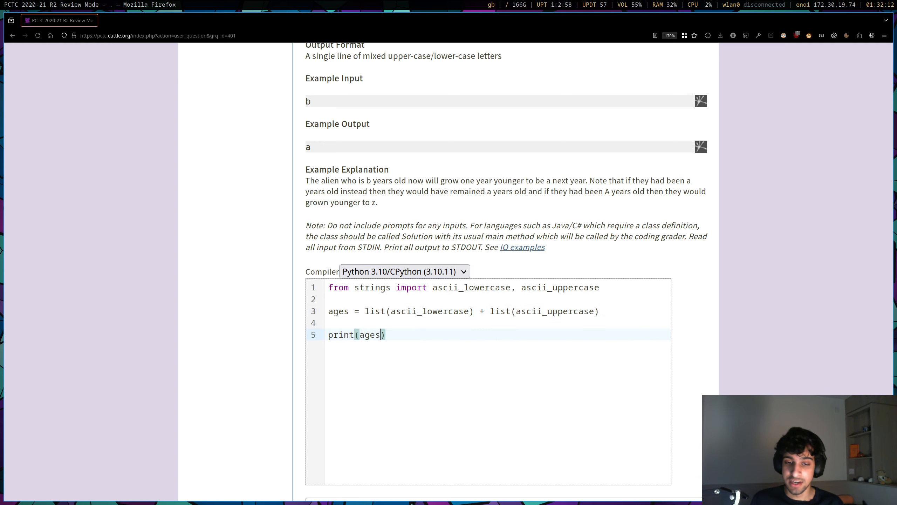
scroll(down, 3)
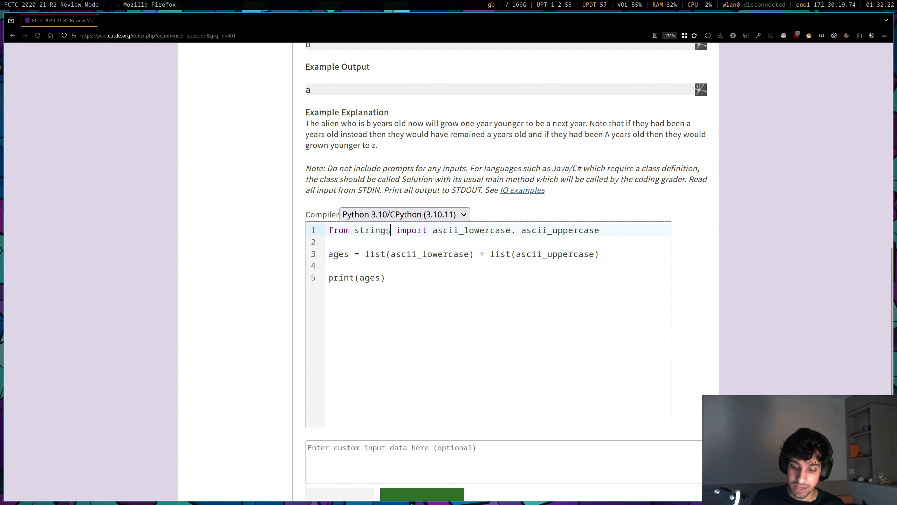
Fix the import to 'from string' and run the code, checking the printed letter list in submissions.
key(Backspace)
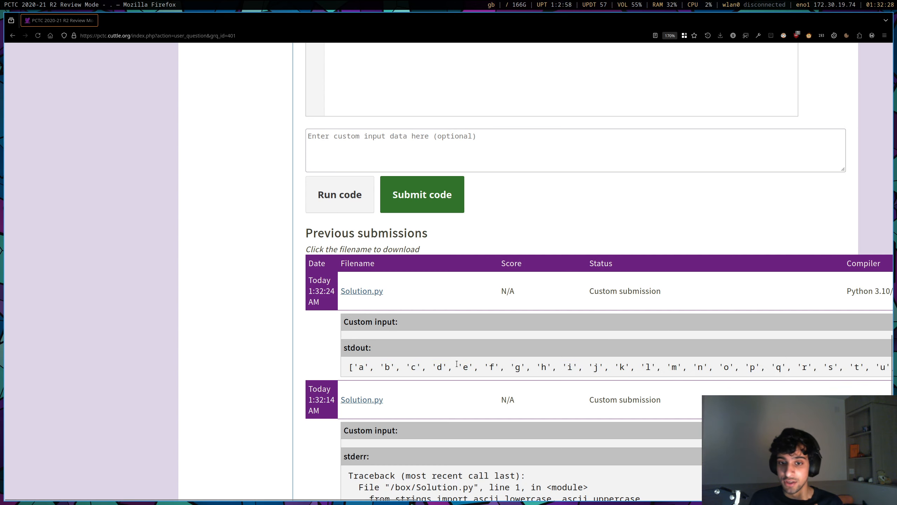
scroll(right, 3)
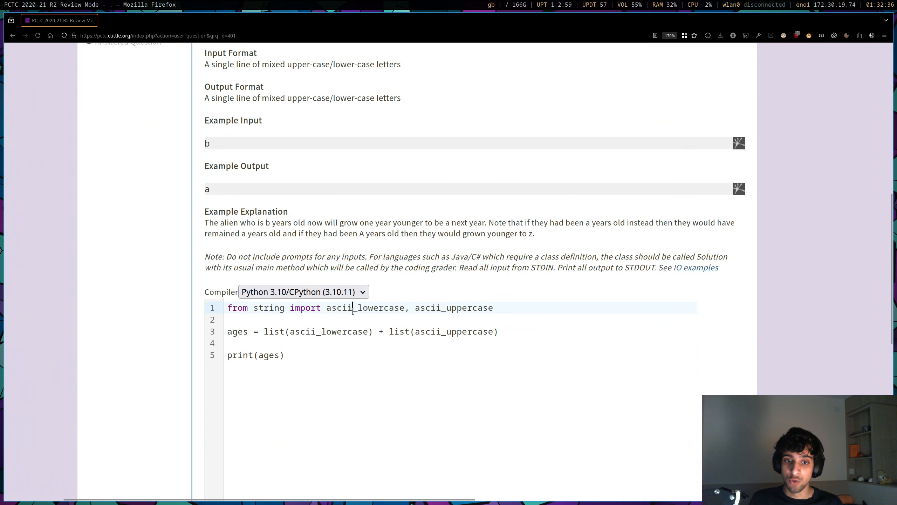
double_click(454, 308)
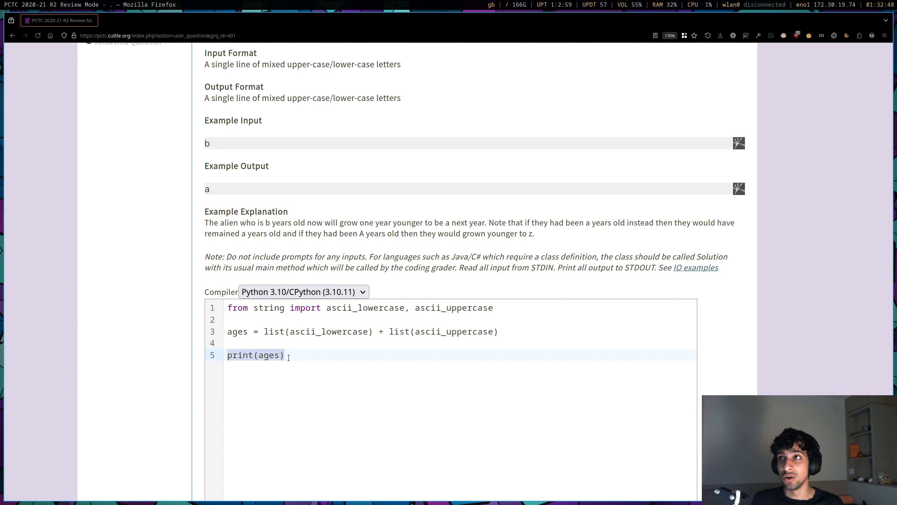
Replace print(ages) with current = input() and ages.index(current).
key(Backspace)
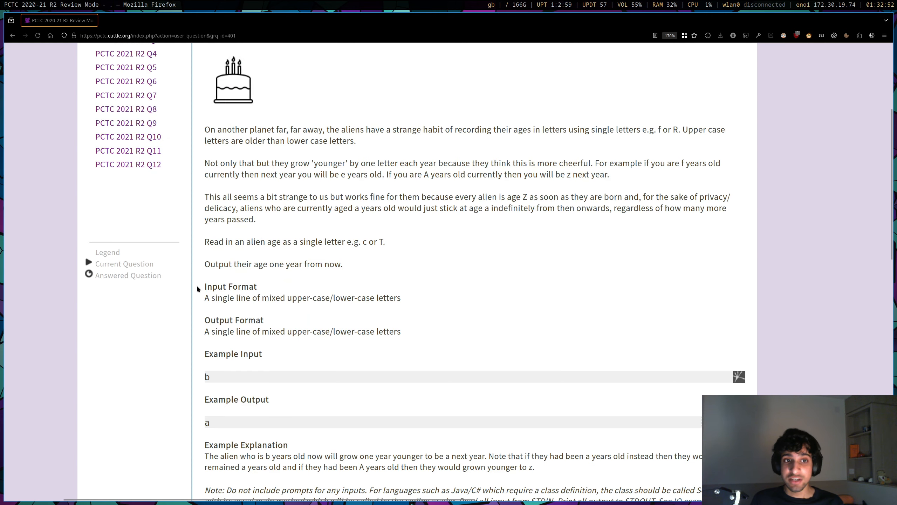
scroll(down, 3)
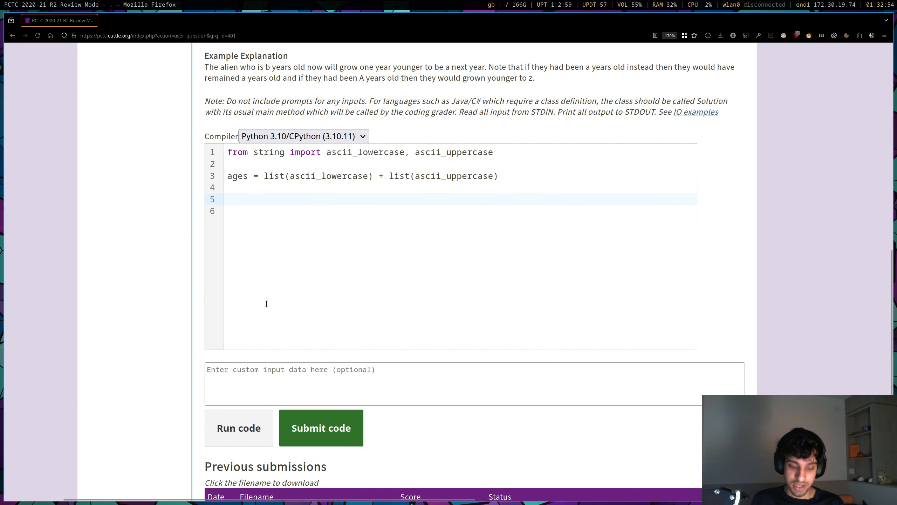
text(current = in)
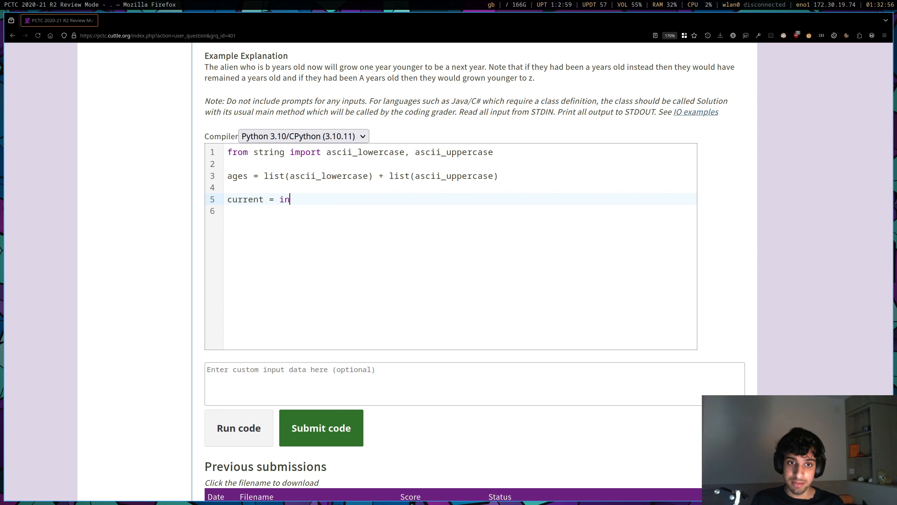
text(put())
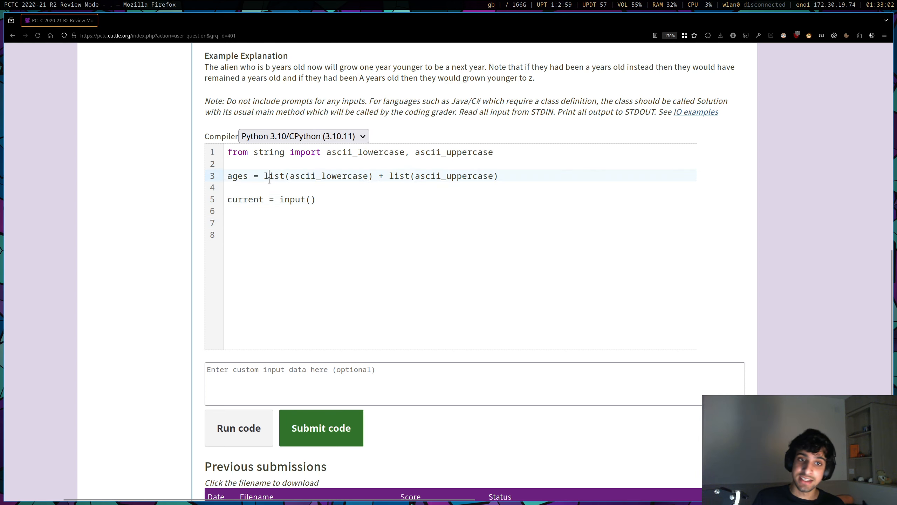
text(a)
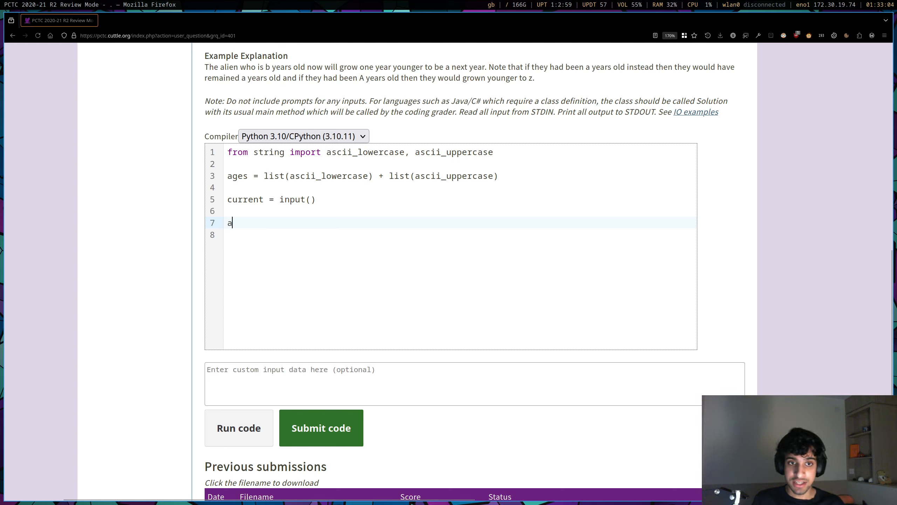
text(ges.index(current))
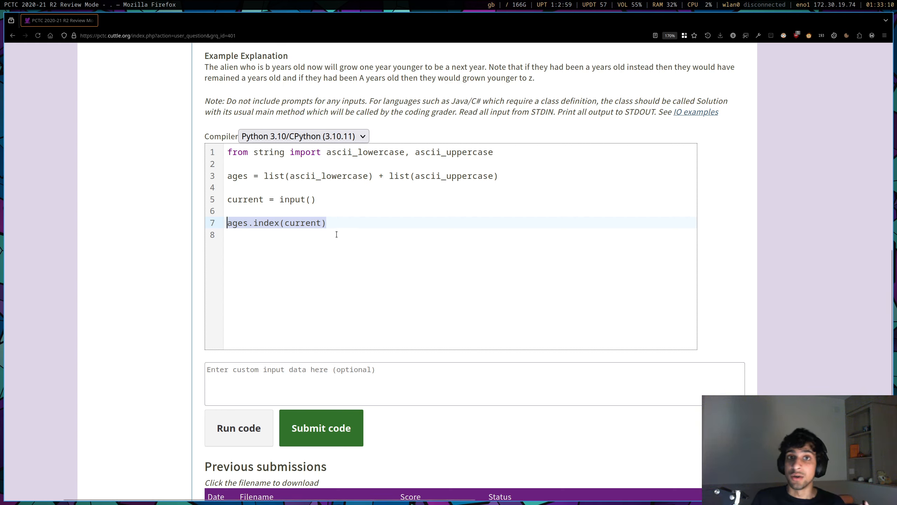
scroll(up, 3)
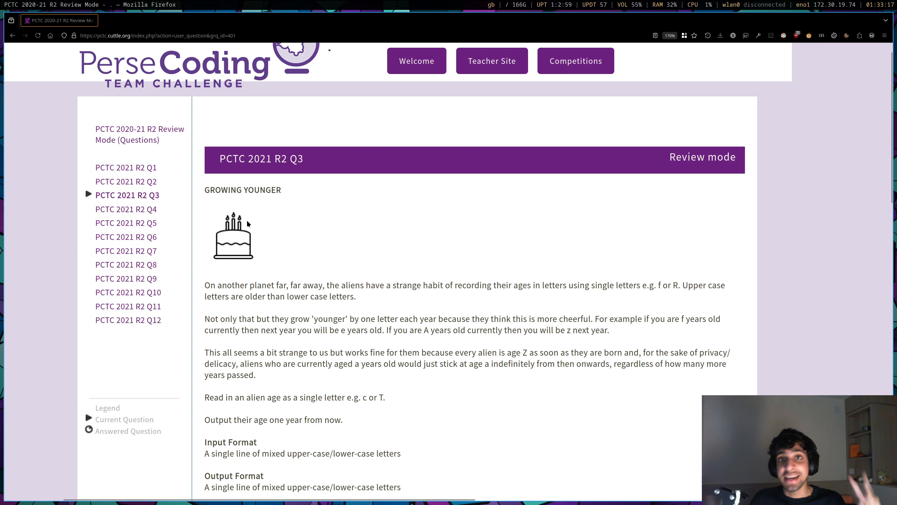
Turn the last line into ages[ages.index(current)-1] to look up the previous letter.
scroll(down, 3)
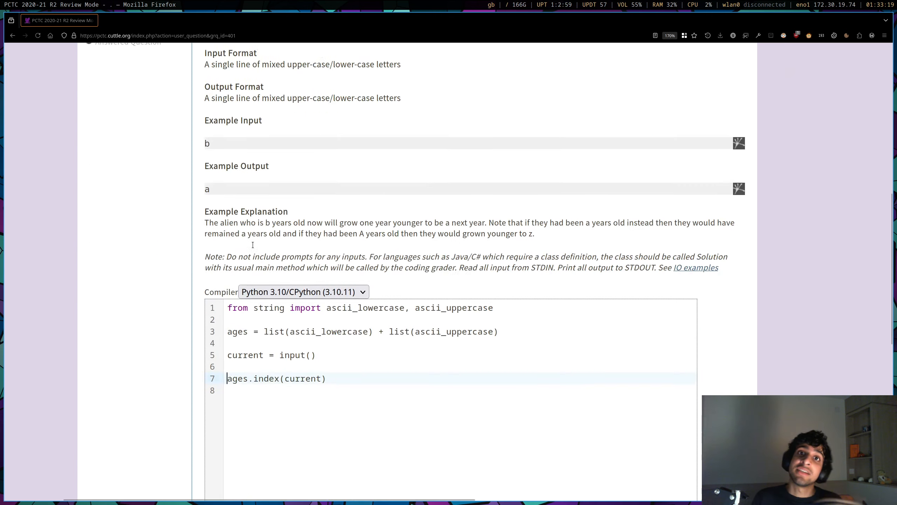
scroll(down, 3)
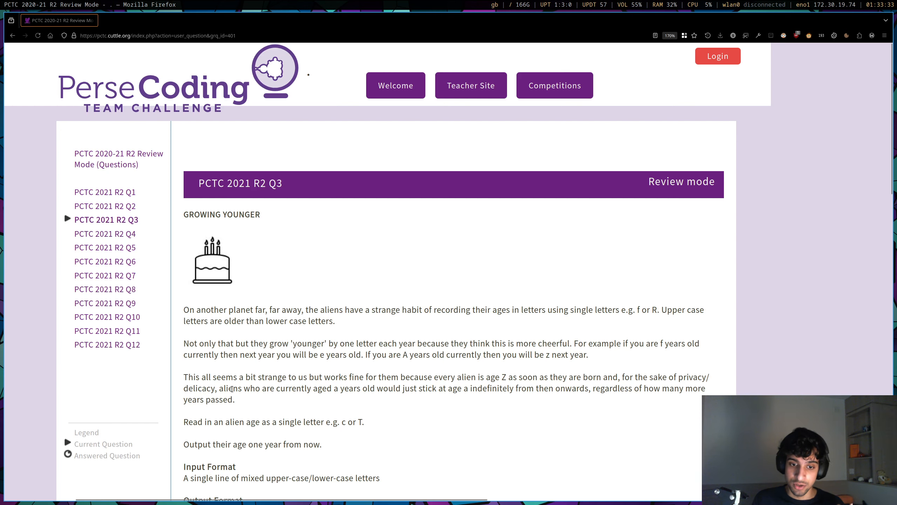
scroll(down, 3)
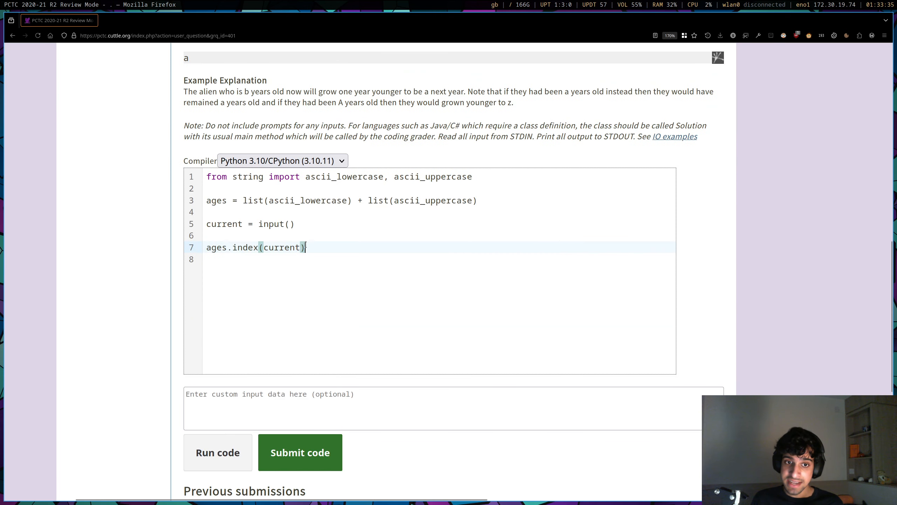
text(-1)
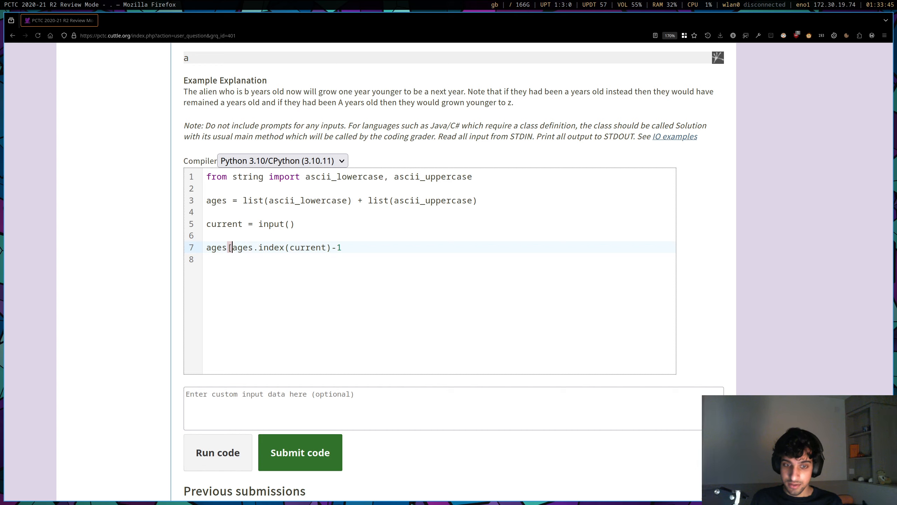
text(])
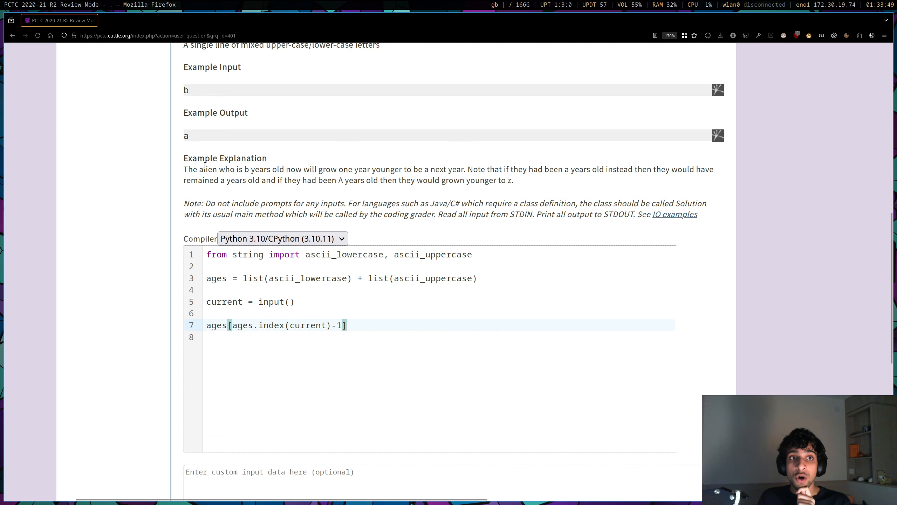
scroll(down, 3)
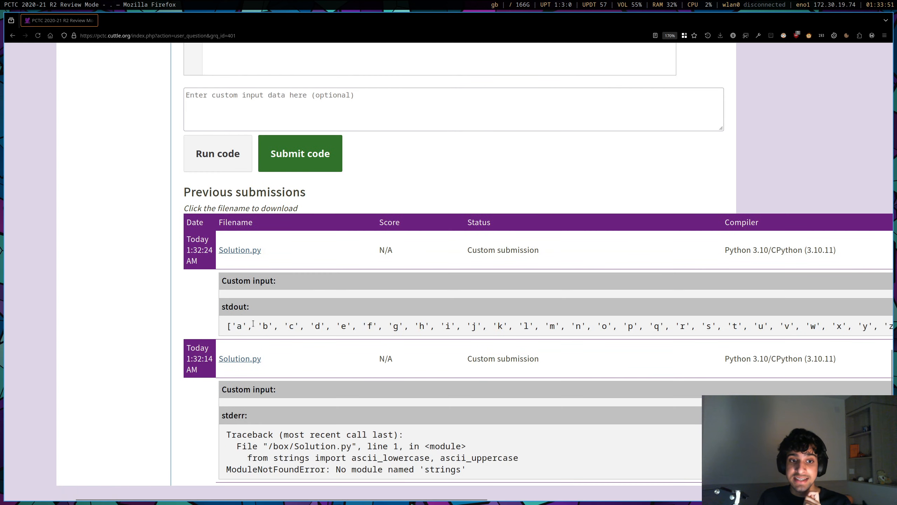
double_click(239, 326)
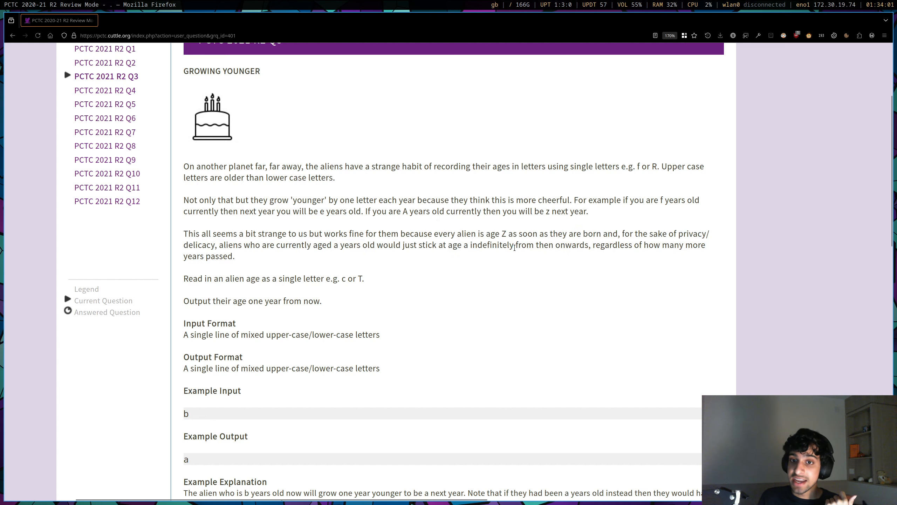
scroll(down, 3)
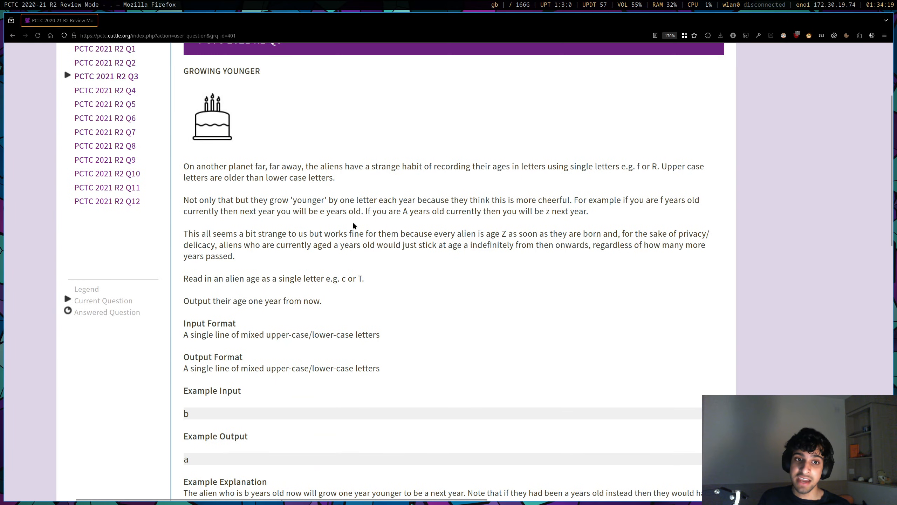
scroll(down, 3)
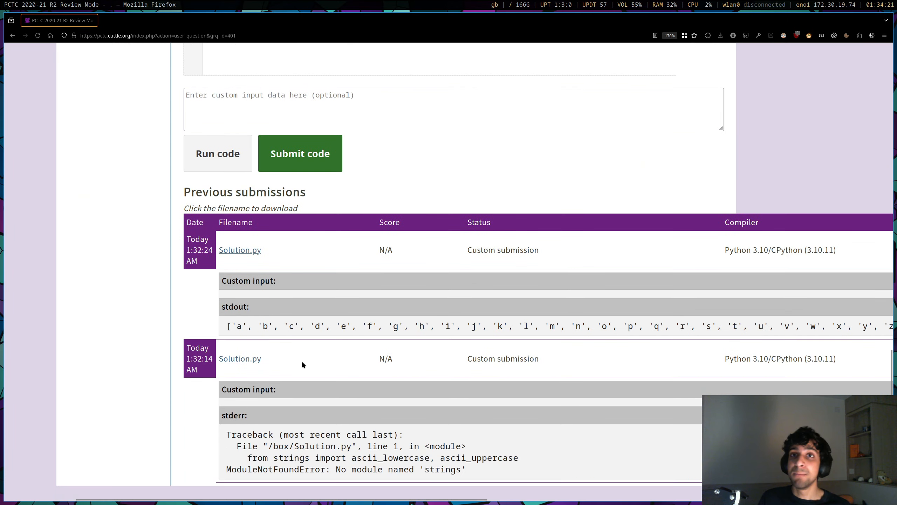
double_click(240, 326)
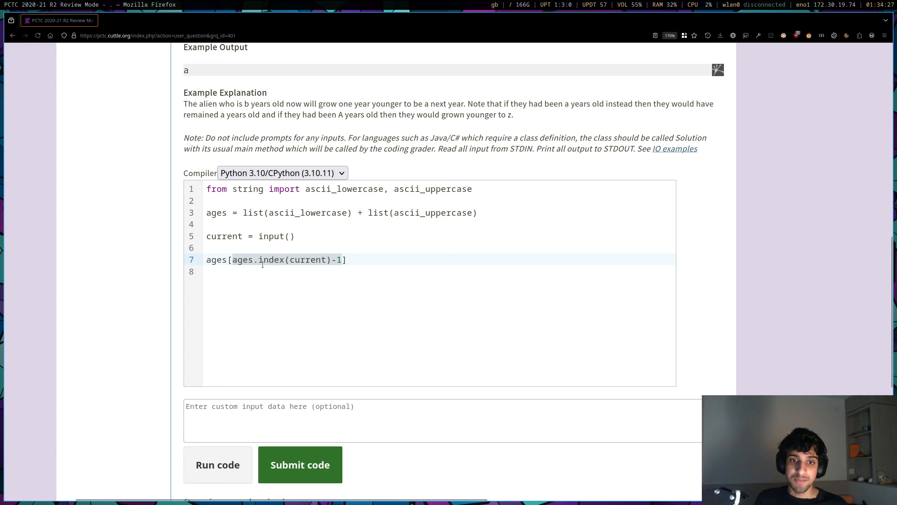
Clamp the index with max(..., 0) so line 7 reads ages[max(ages.index(current)-1, 0)].
text(m)
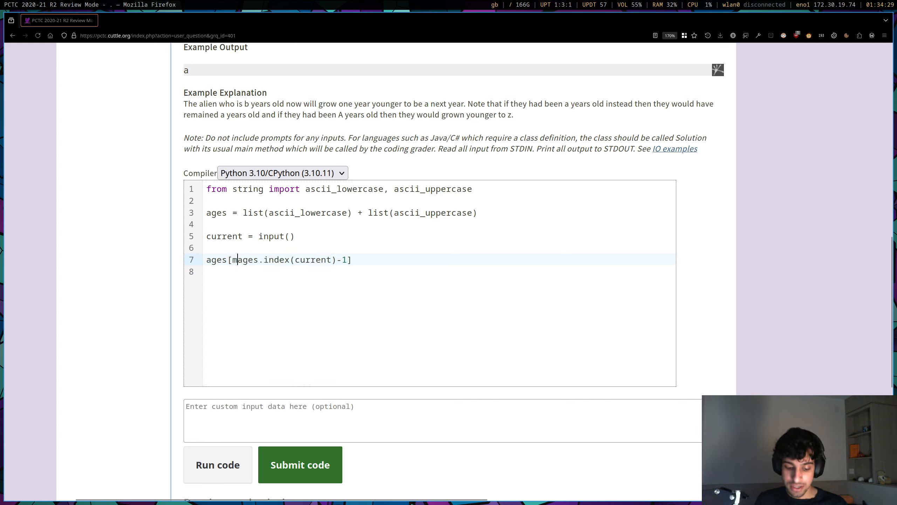
text(ax()
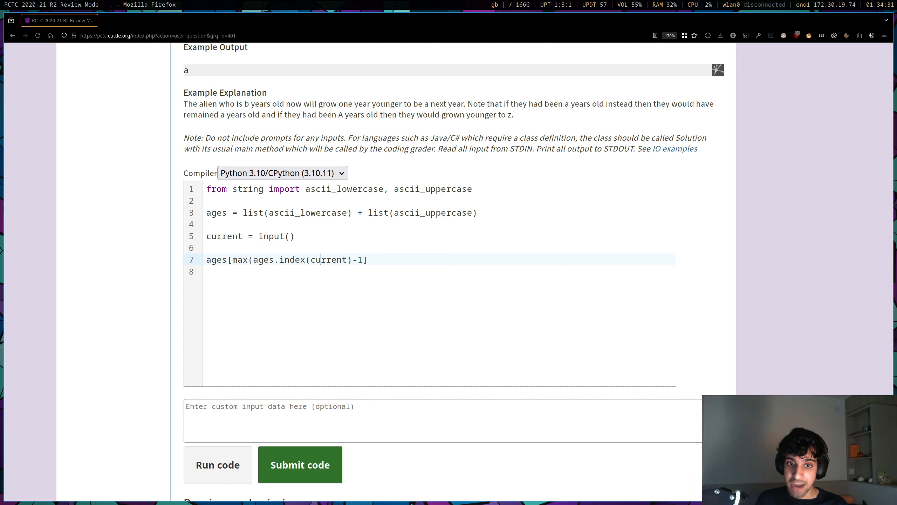
text())
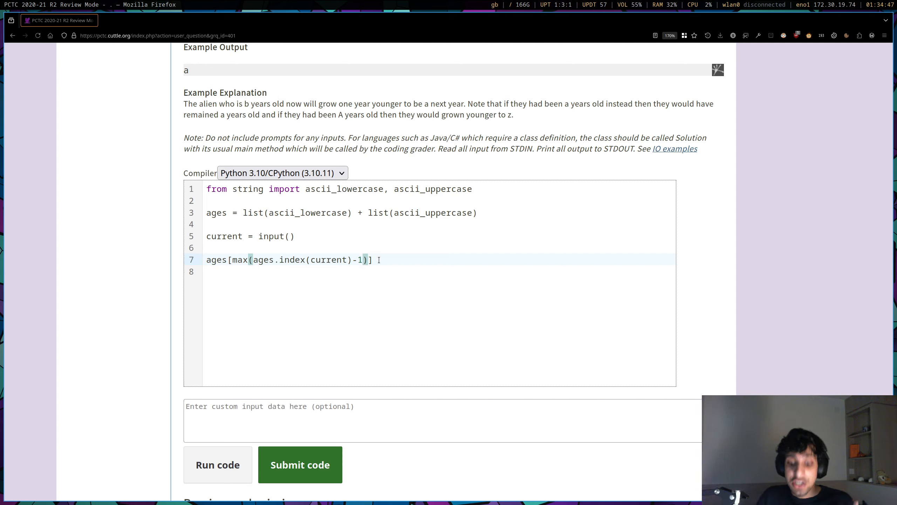
text(,)
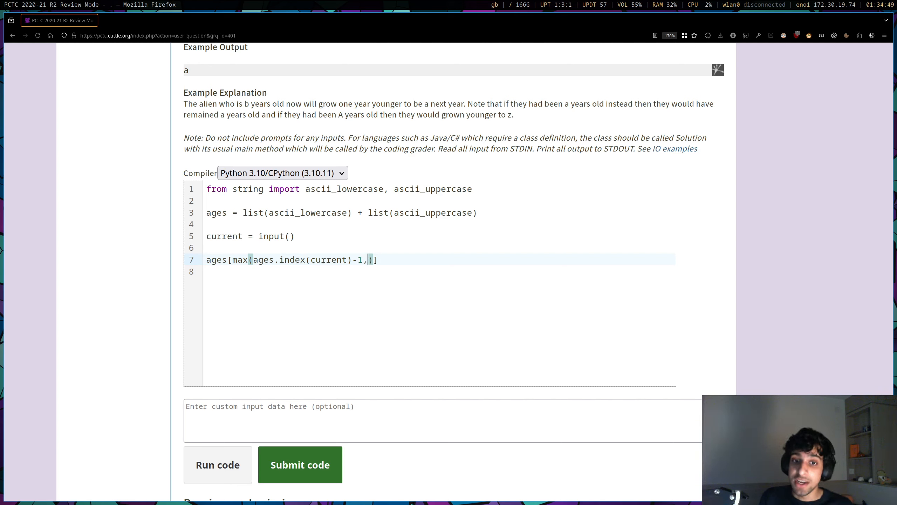
text(0)
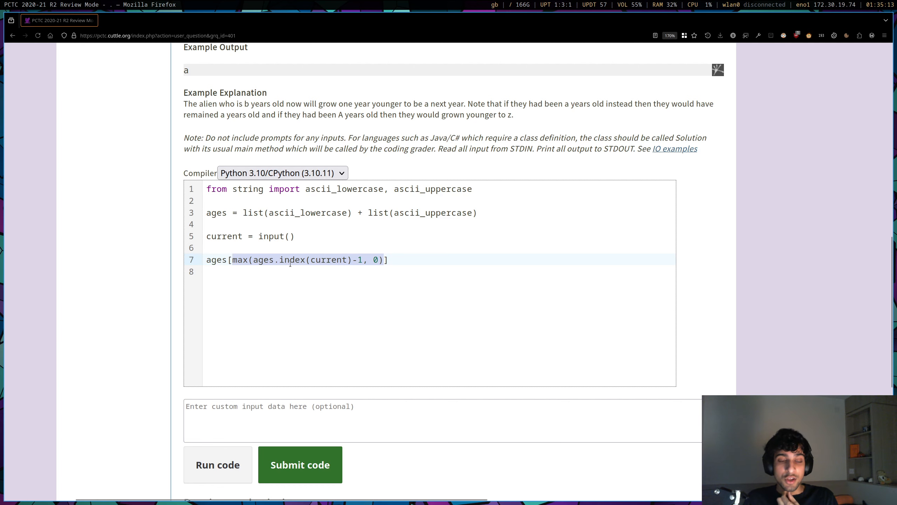
Wrap line 7 in print(...) and submit Solution.py for grading.
scroll(up, 3)
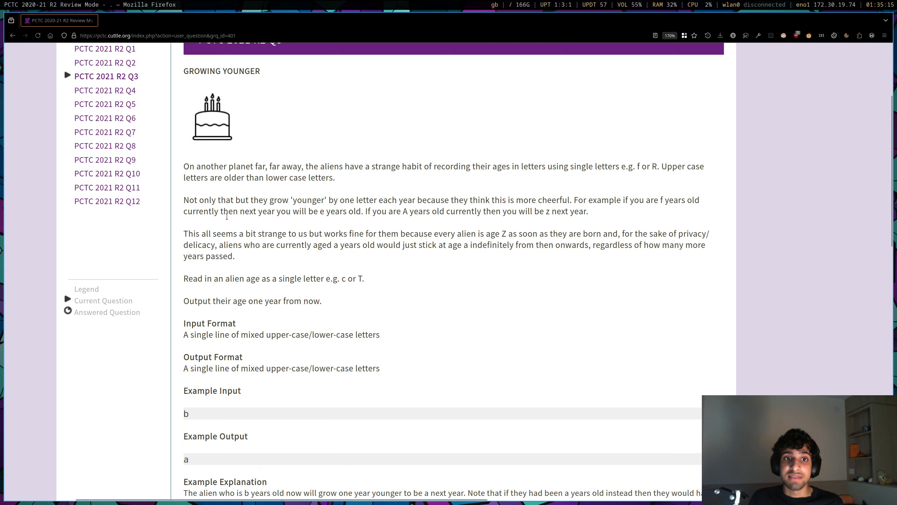
scroll(down, 3)
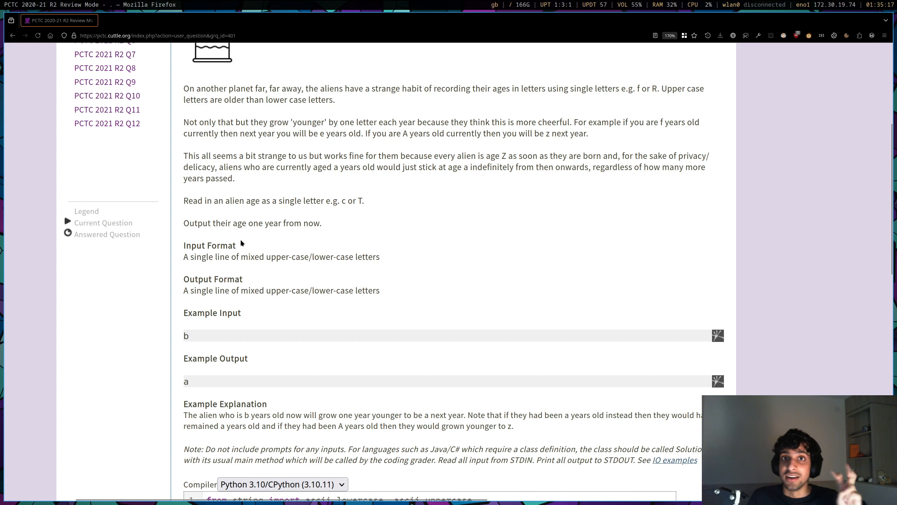
scroll(down, 3)
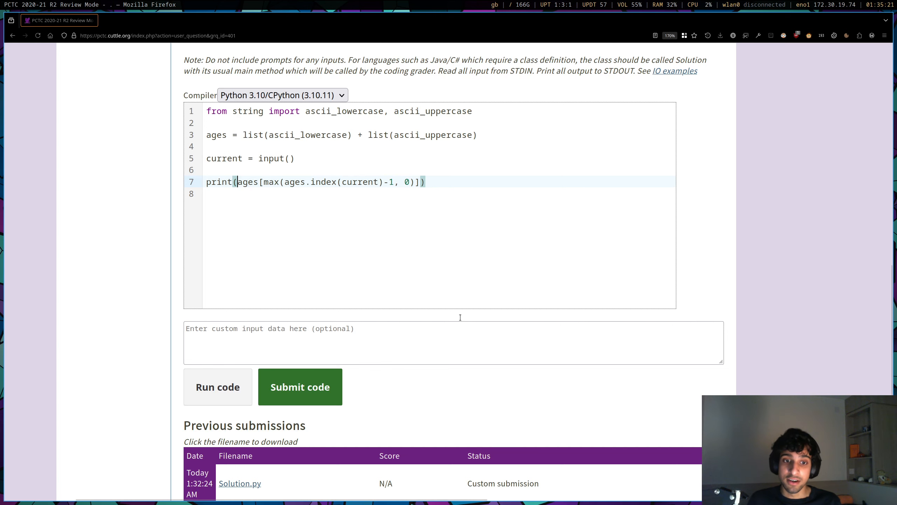
click(300, 387)
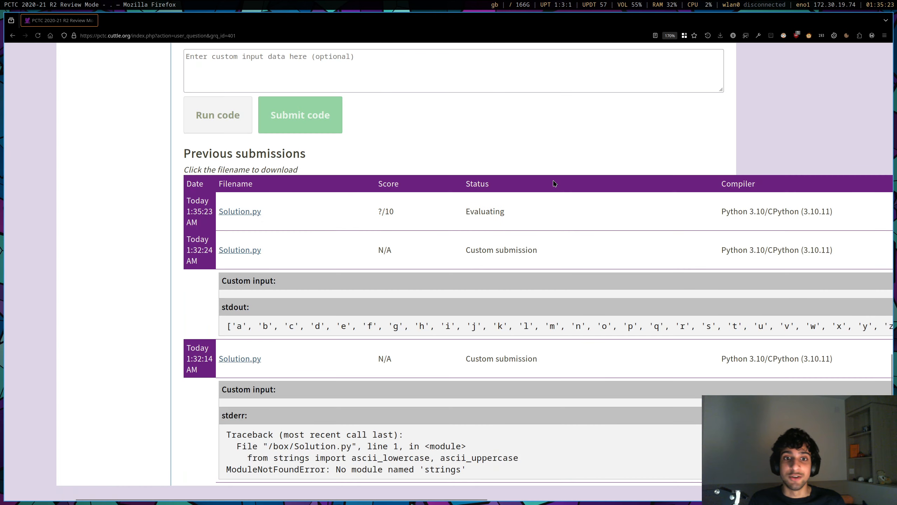
mouse_move(509, 201)
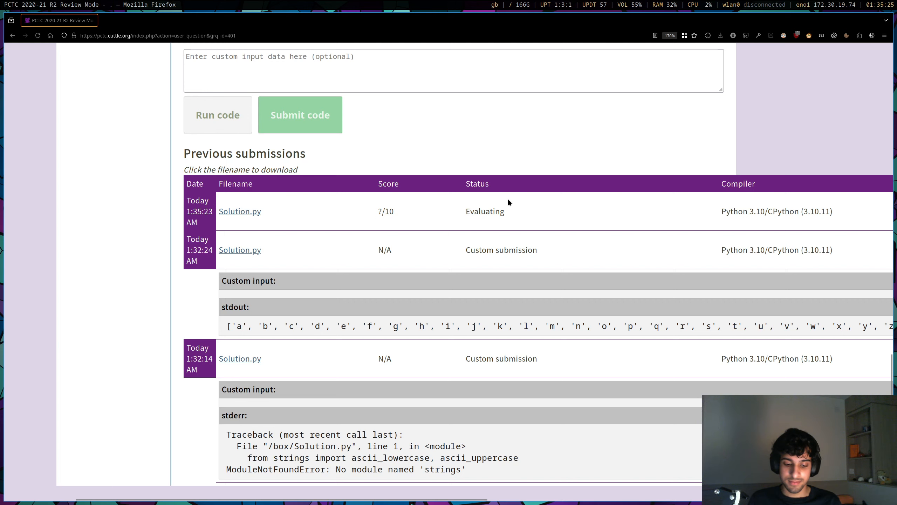